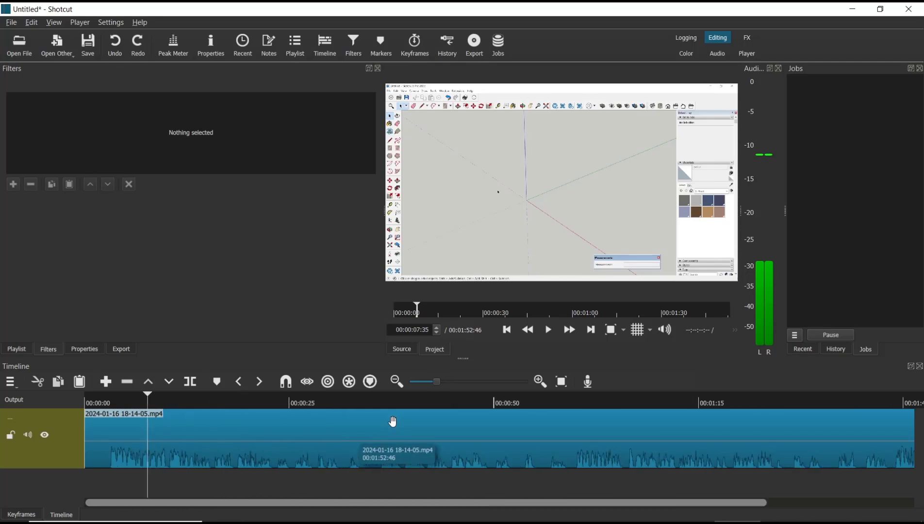
{"action": "mouse_move", "coordinate": [329, 433]}
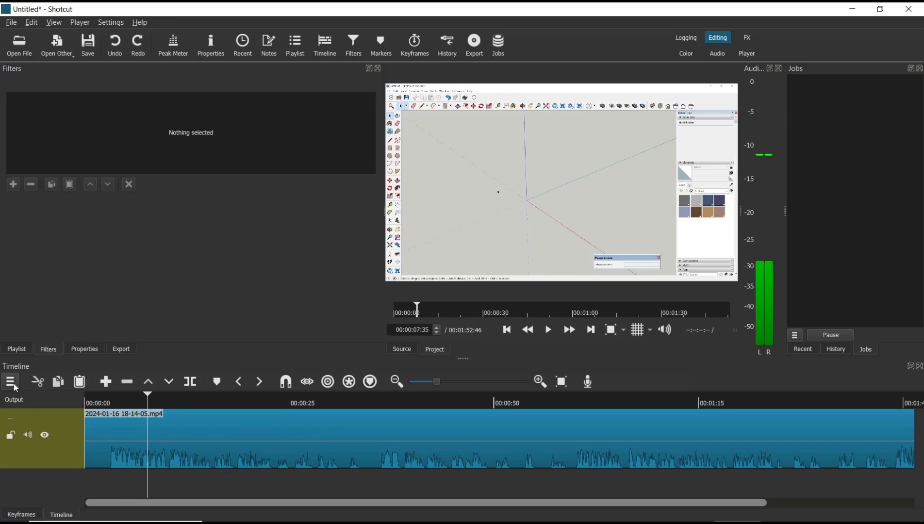
- Add a new empty video track above the screen recording via Timeline > Track Operations
{"action": "left_click", "coordinate": [10, 381]}
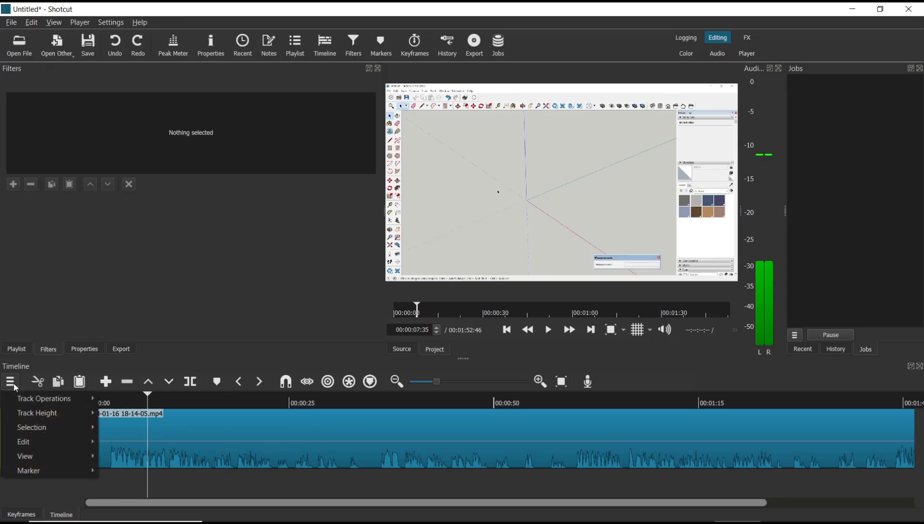
{"action": "left_click", "coordinate": [44, 399]}
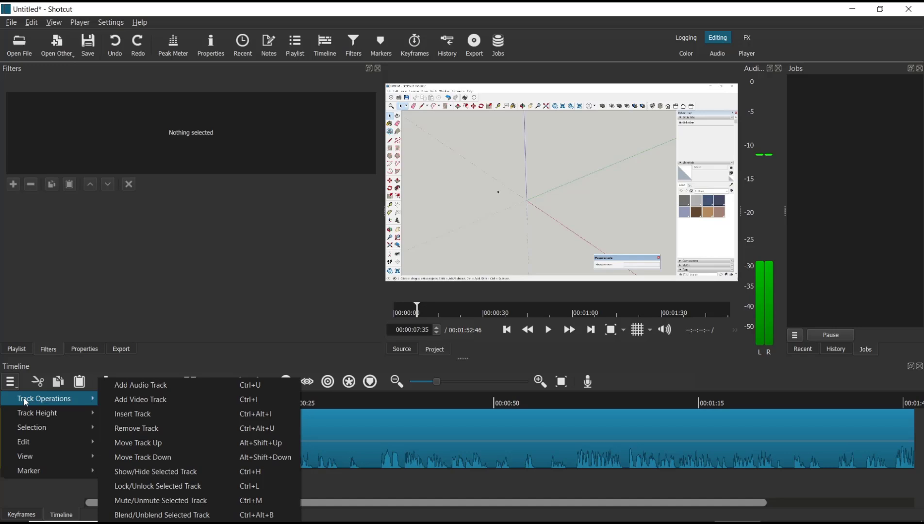
{"action": "mouse_move", "coordinate": [149, 398]}
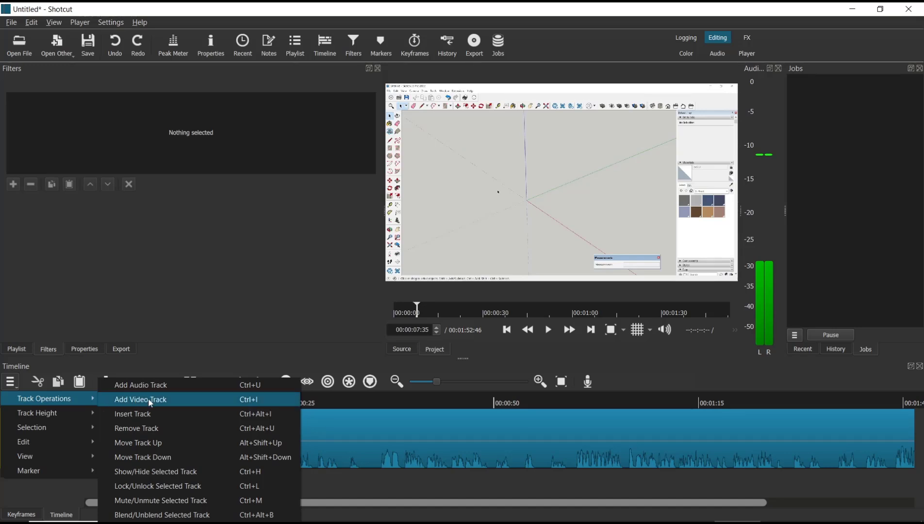
{"action": "left_click", "coordinate": [140, 399]}
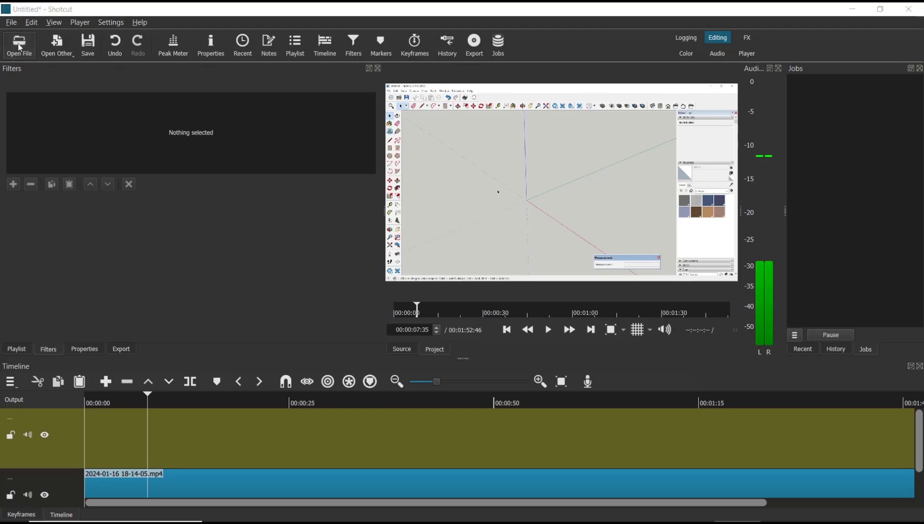
- Import white balance.jpg and place it on the new upper video track
{"action": "left_click", "coordinate": [19, 45]}
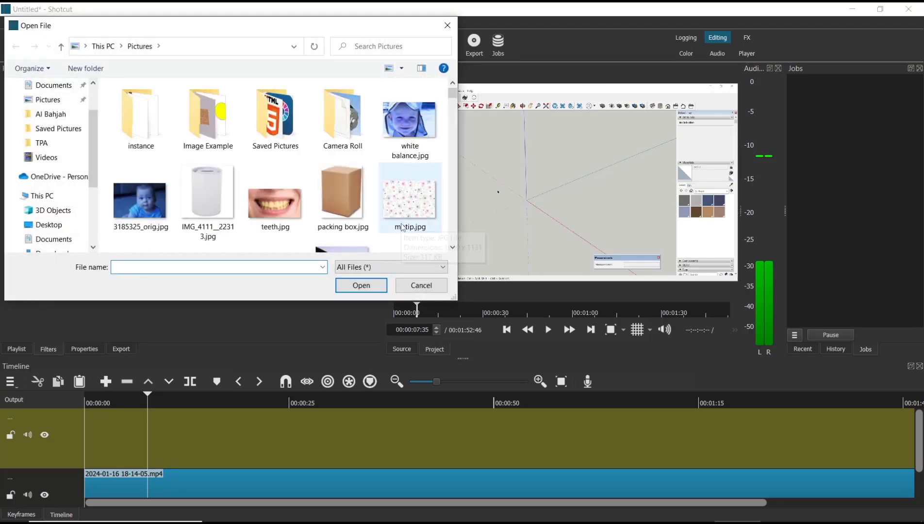
{"action": "left_click", "coordinate": [410, 118]}
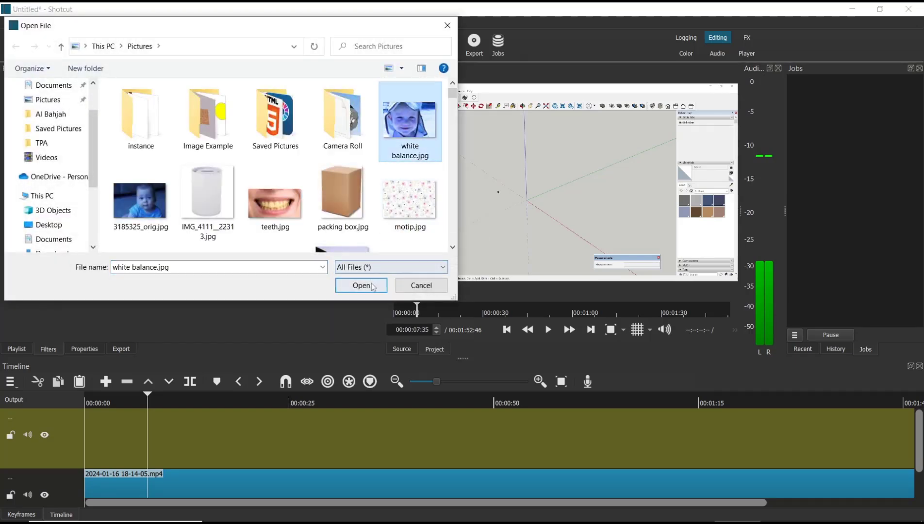
{"action": "left_click", "coordinate": [361, 286]}
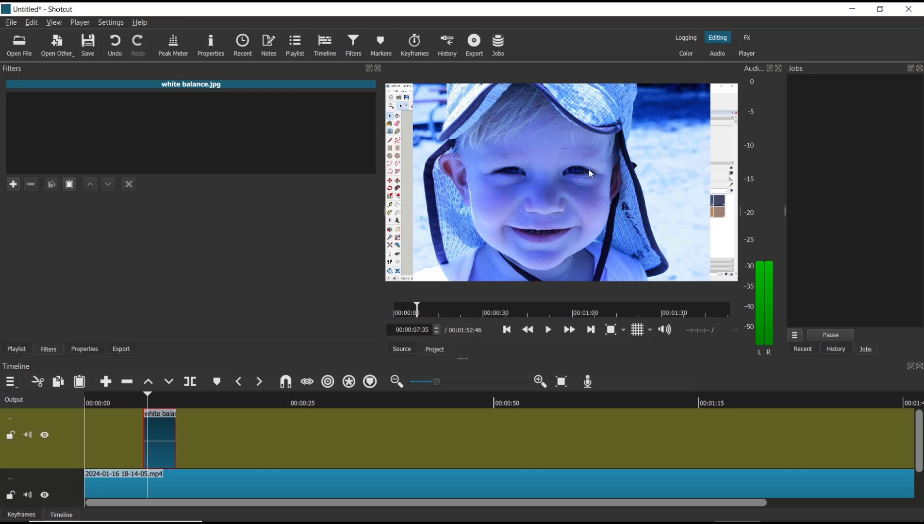
{"action": "mouse_move", "coordinate": [165, 424]}
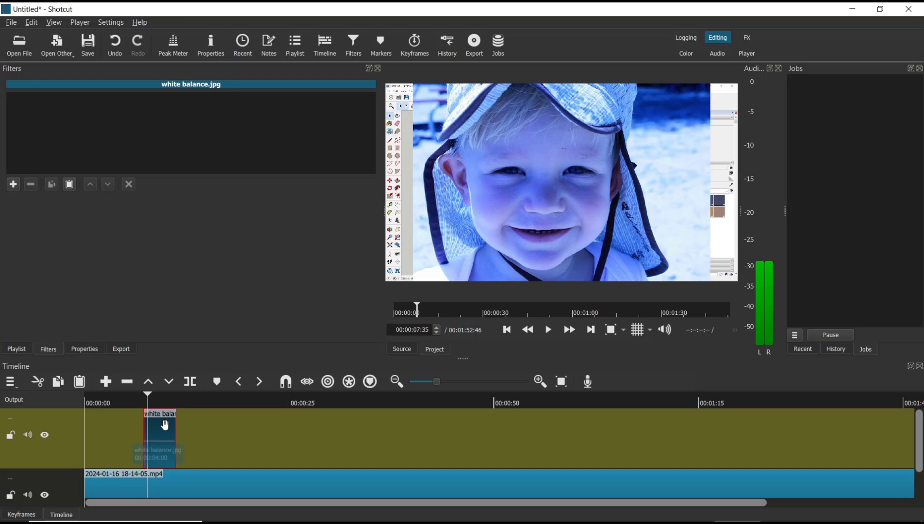
- Search the picture's filter list for 'size'
{"action": "left_click", "coordinate": [13, 184]}
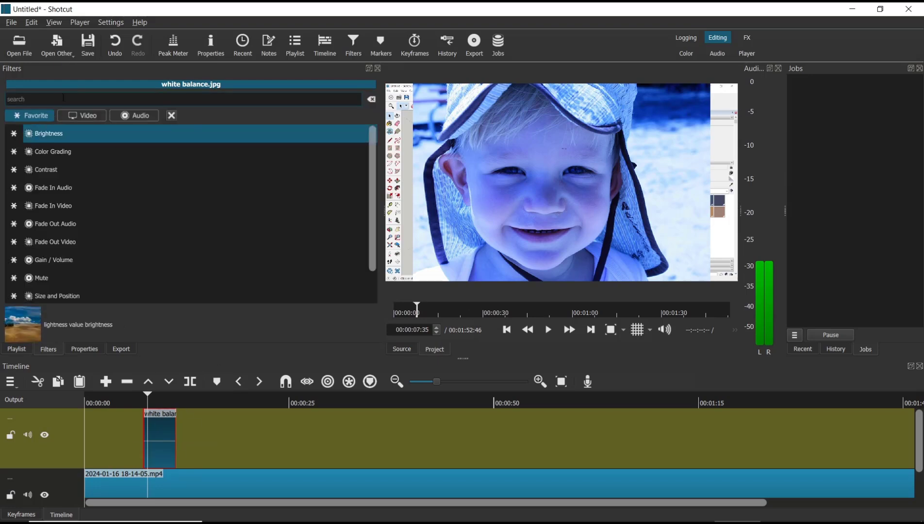
{"action": "type", "text": "s"}
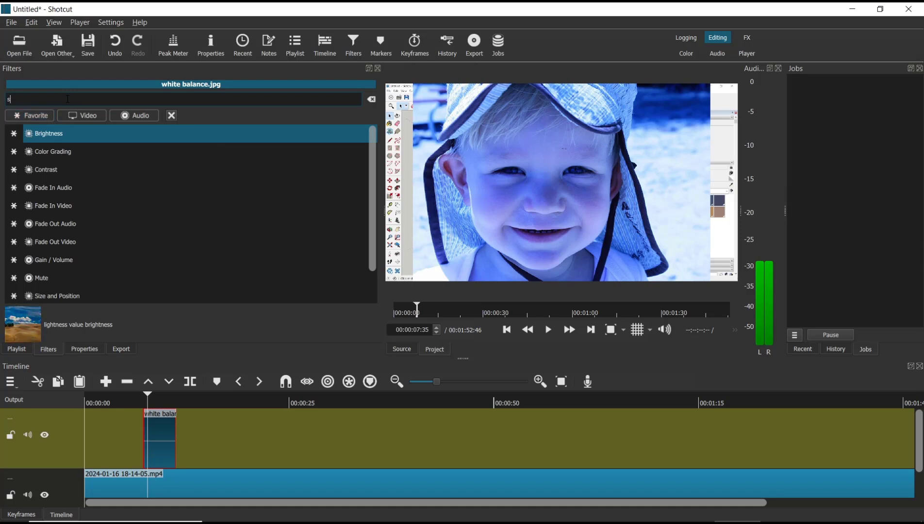
{"action": "type", "text": "ize"}
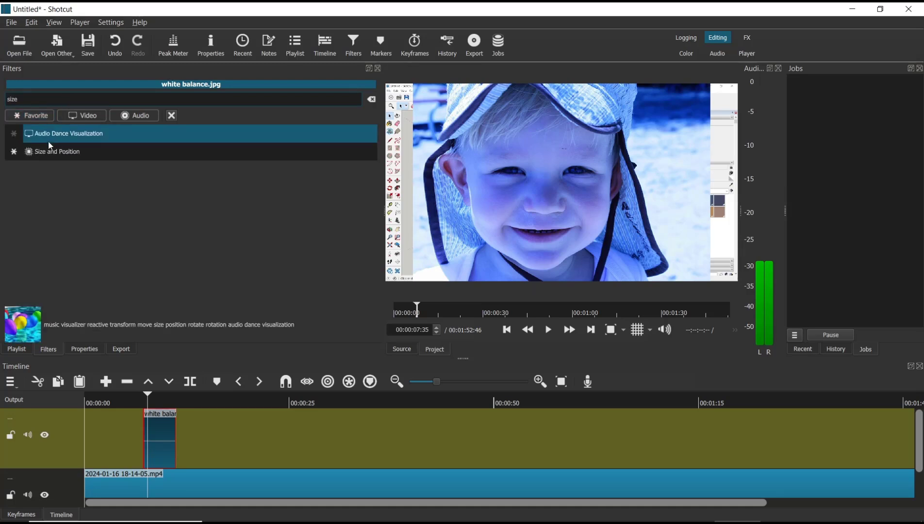
- Add the Size and Position filter to the white balance picture
{"action": "left_click", "coordinate": [56, 152]}
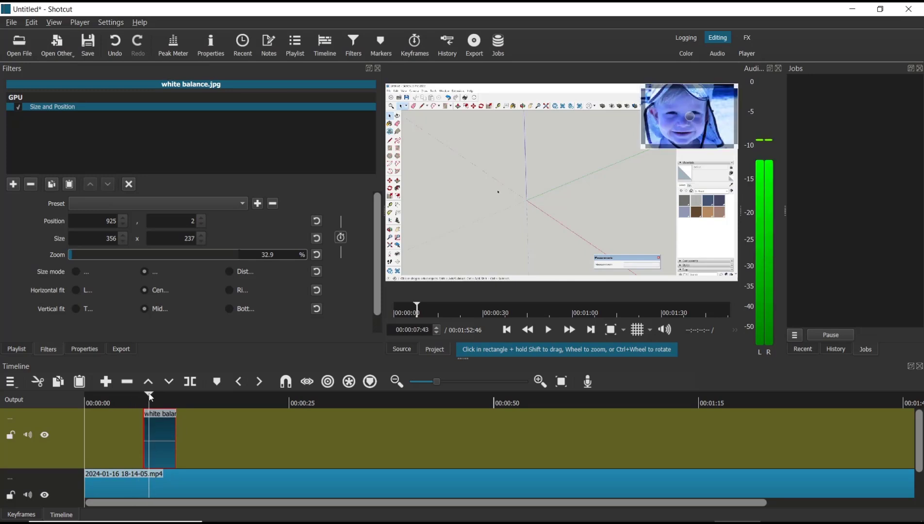
{"action": "mouse_move", "coordinate": [213, 437]}
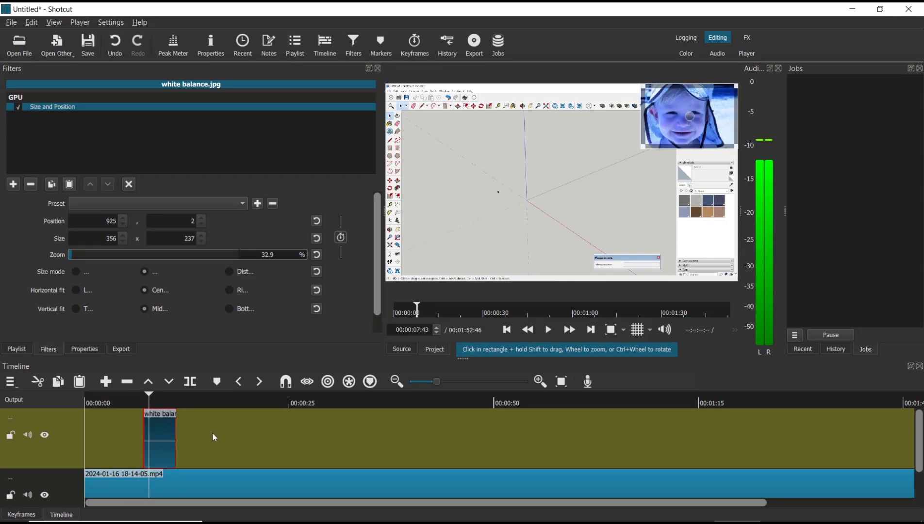